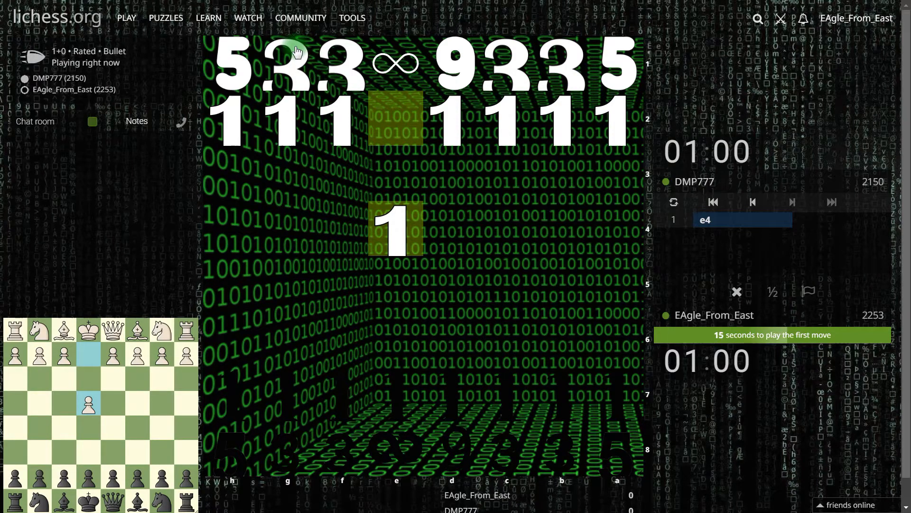
pyautogui.moveTo(574, 267)
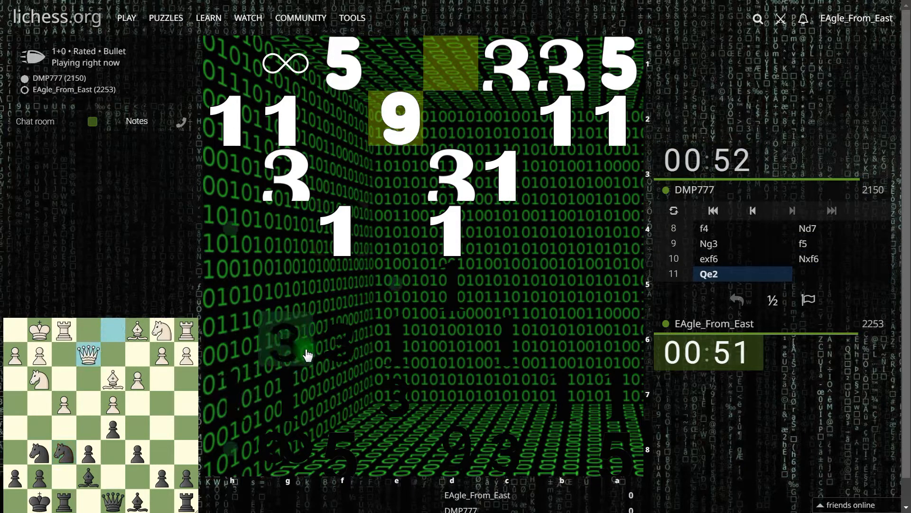
pyautogui.moveTo(402, 374)
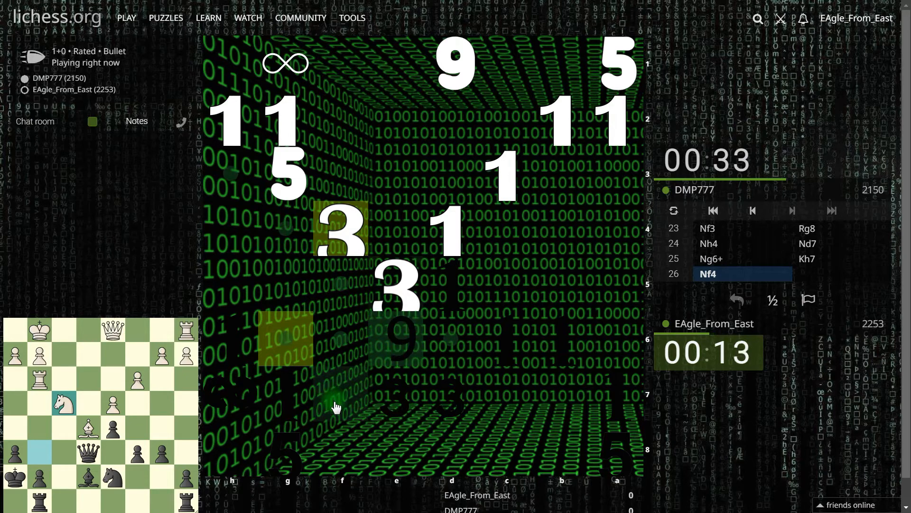
pyautogui.moveTo(389, 302)
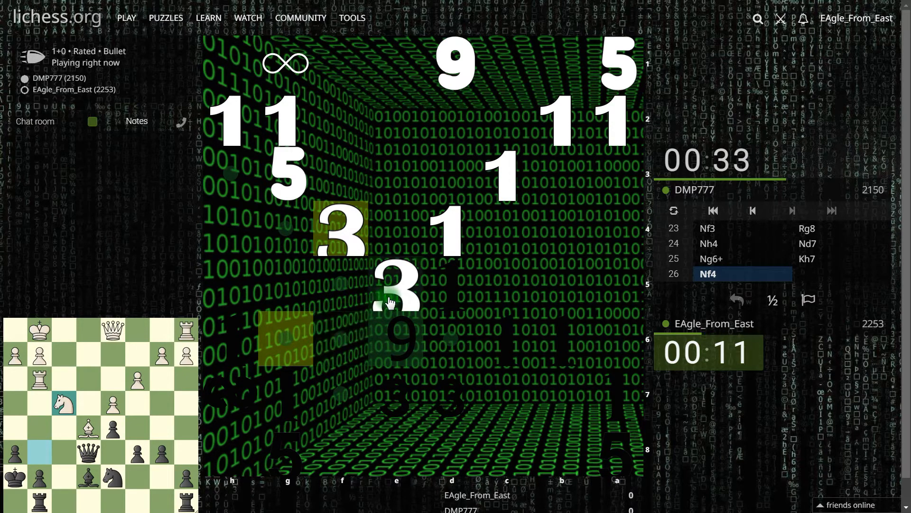